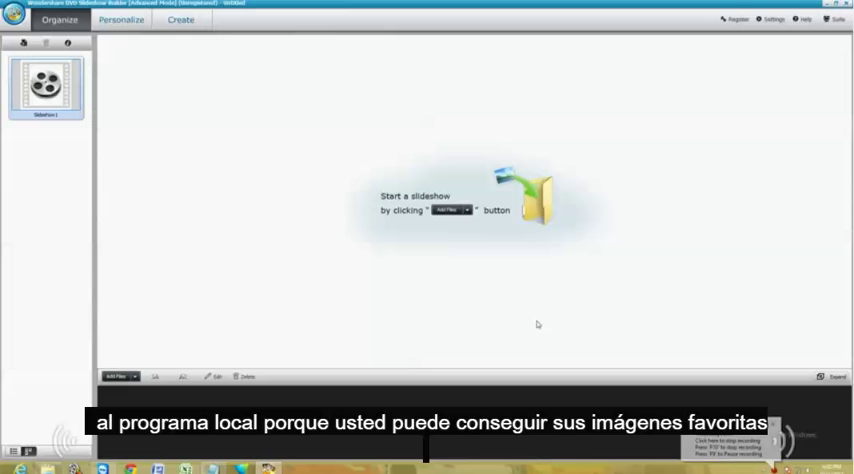
{"action": "mouse_move", "coordinate": [380, 292]}
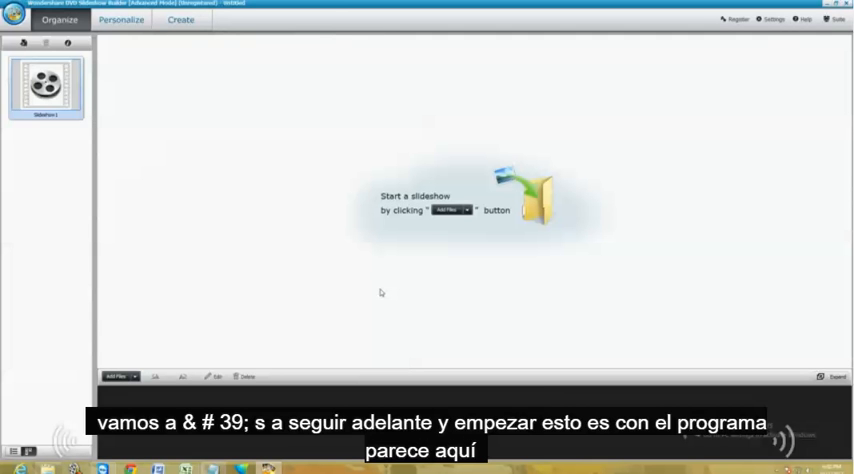
{"action": "mouse_move", "coordinate": [312, 130]}
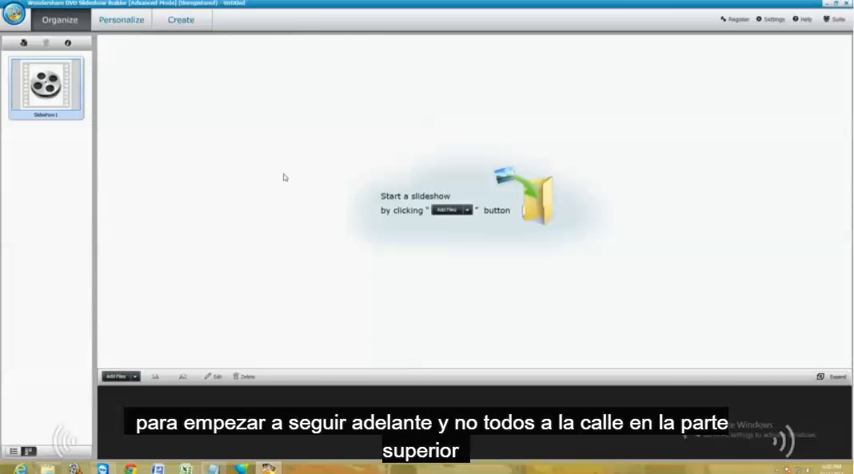
{"action": "mouse_move", "coordinate": [320, 222]}
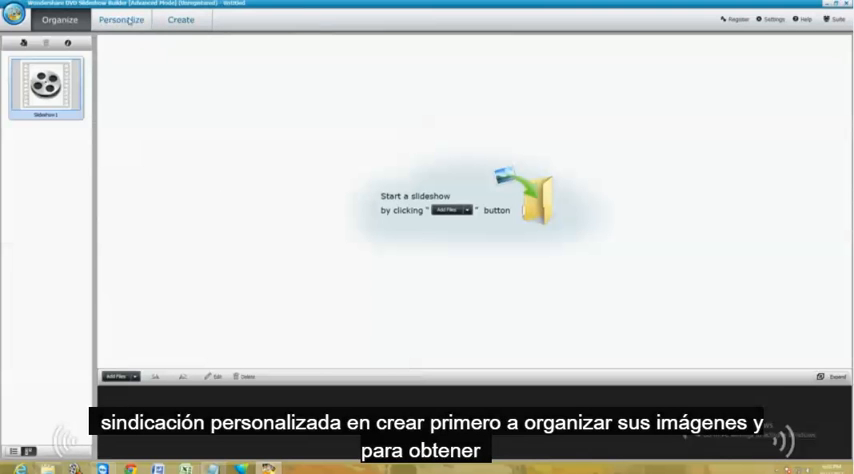
Import all the cyber cafe photos from their folder after browsing Desktop and Documents.
{"action": "left_click", "coordinate": [120, 20]}
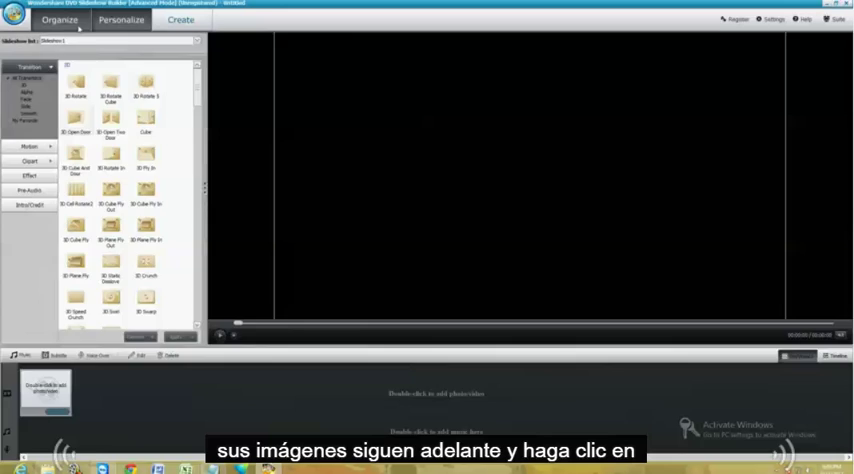
{"action": "left_click", "coordinate": [58, 20]}
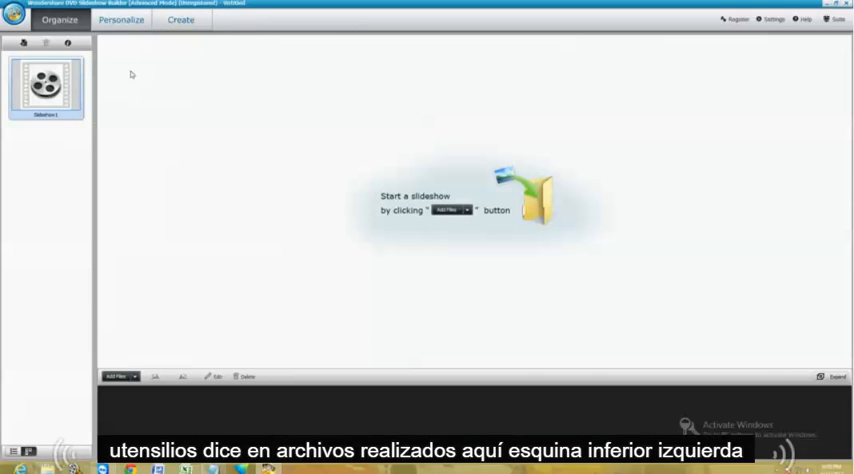
{"action": "mouse_move", "coordinate": [136, 352]}
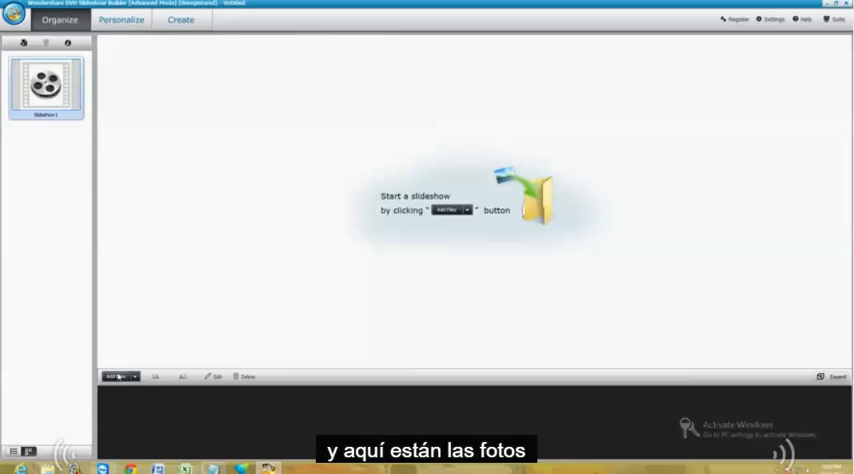
{"action": "left_click", "coordinate": [116, 376]}
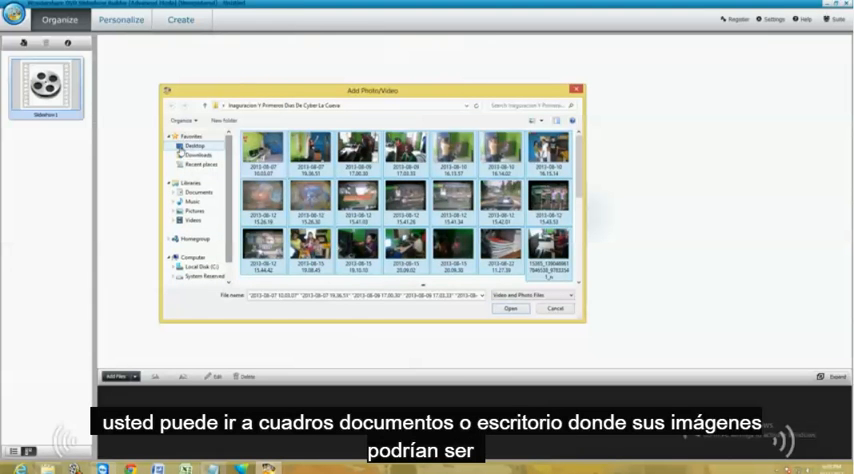
{"action": "left_click", "coordinate": [196, 156]}
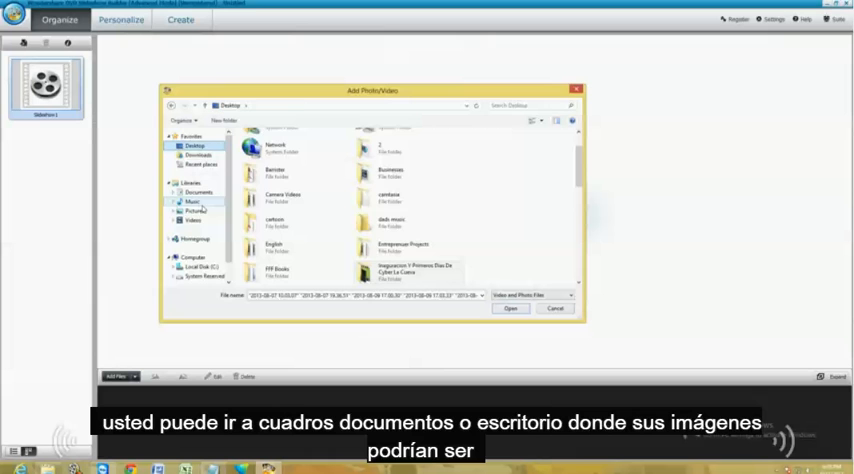
{"action": "left_click", "coordinate": [192, 212]}
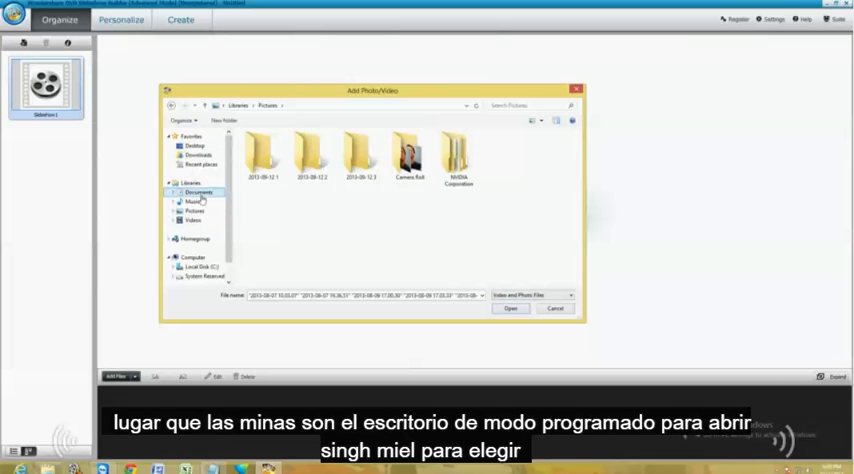
{"action": "left_click", "coordinate": [196, 156]}
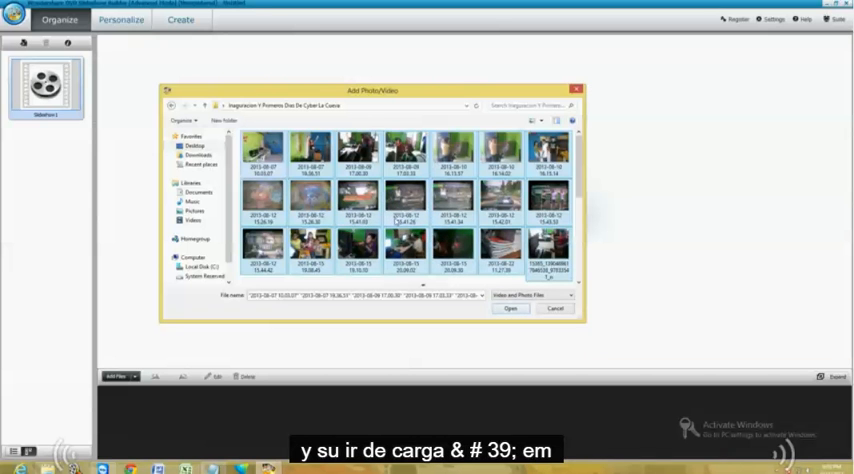
{"action": "left_click", "coordinate": [510, 308]}
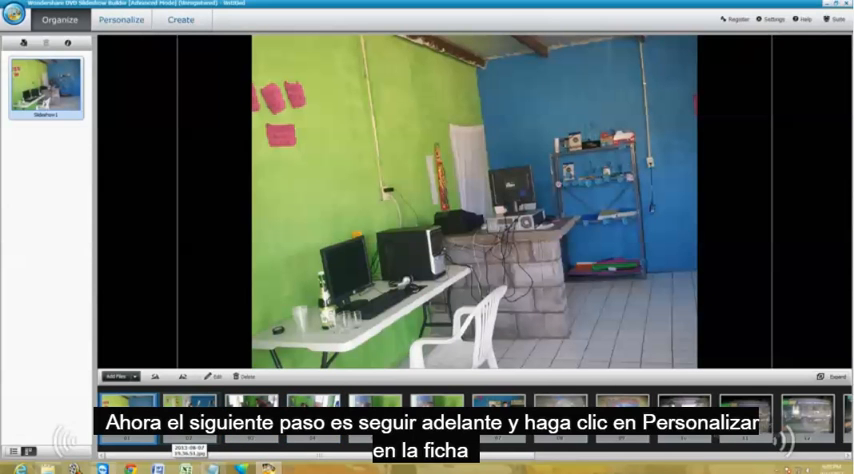
Switch to the Personalize workspace and try a slide transition from the library.
{"action": "left_click", "coordinate": [120, 20]}
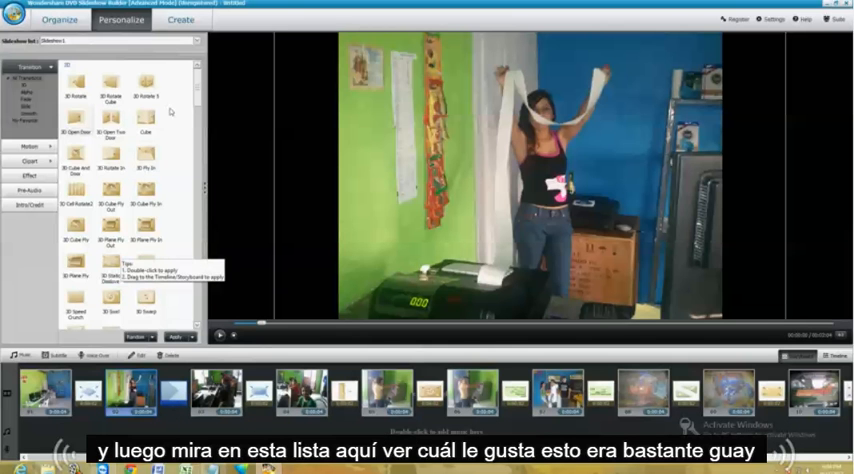
{"action": "scroll", "scroll_direction": "down", "scroll_amount": 3}
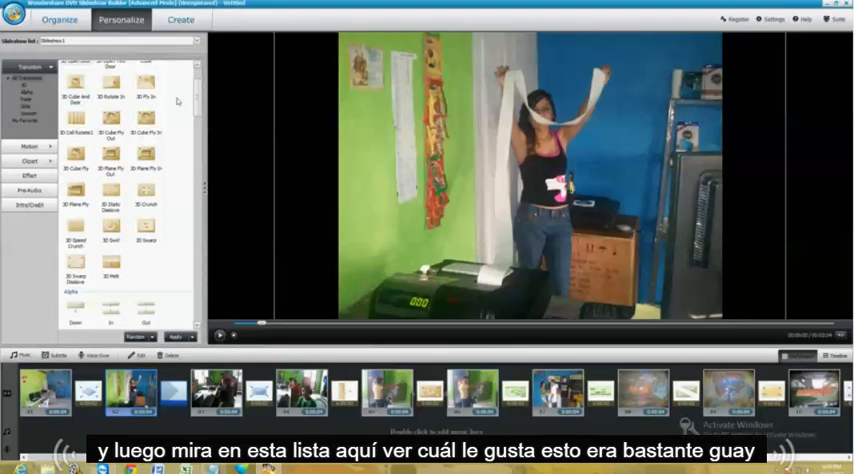
{"action": "left_click", "coordinate": [112, 128]}
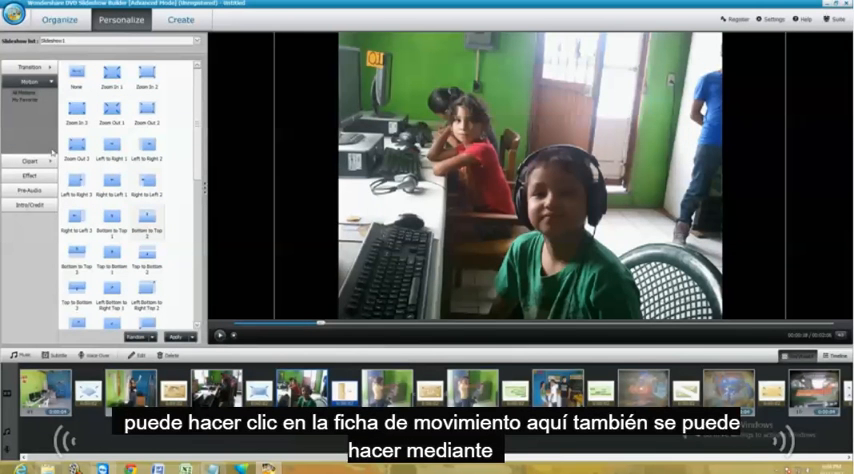
Preview a Motion preset on the photo of the children at the computer.
{"action": "left_click", "coordinate": [104, 128]}
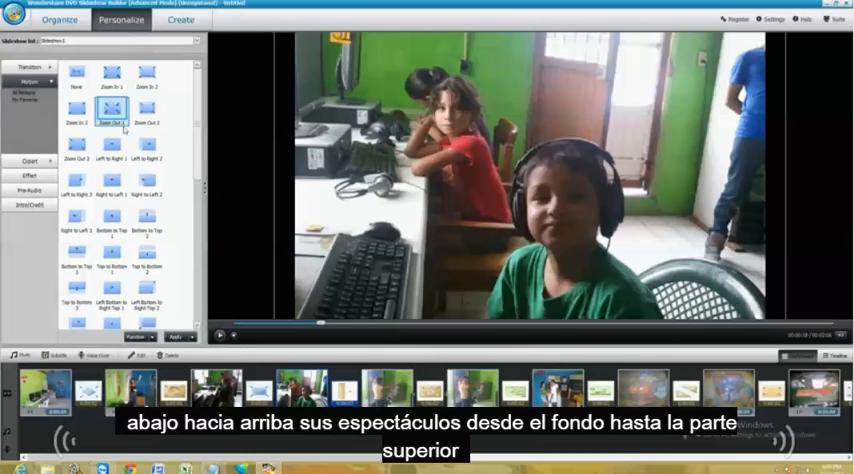
{"action": "mouse_move", "coordinate": [104, 216]}
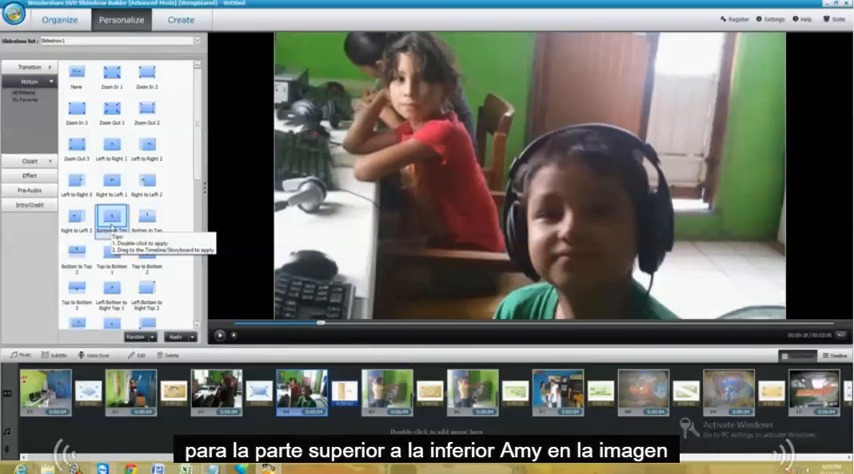
{"action": "left_click", "coordinate": [116, 224]}
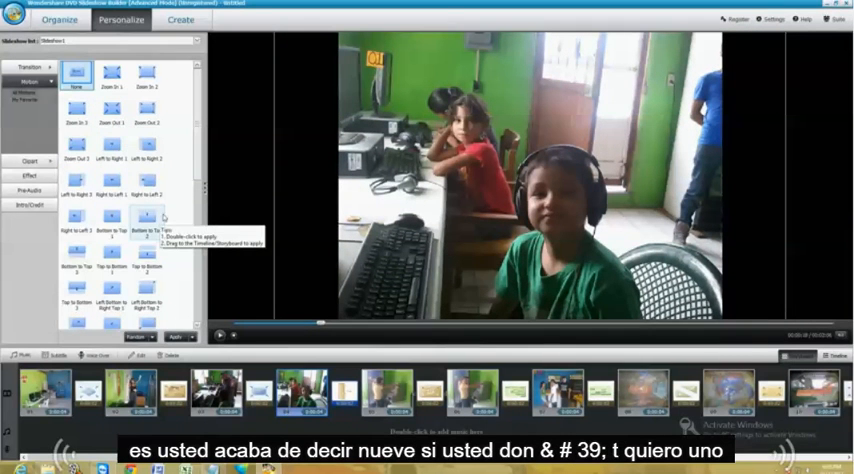
Preview cartoon clip-art overlays from the Effect category on the children's photo.
{"action": "left_click", "coordinate": [30, 174]}
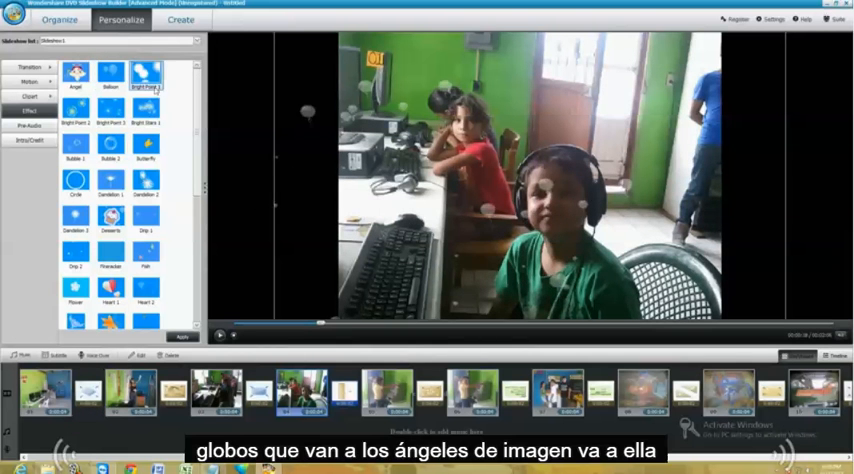
{"action": "left_click", "coordinate": [76, 72]}
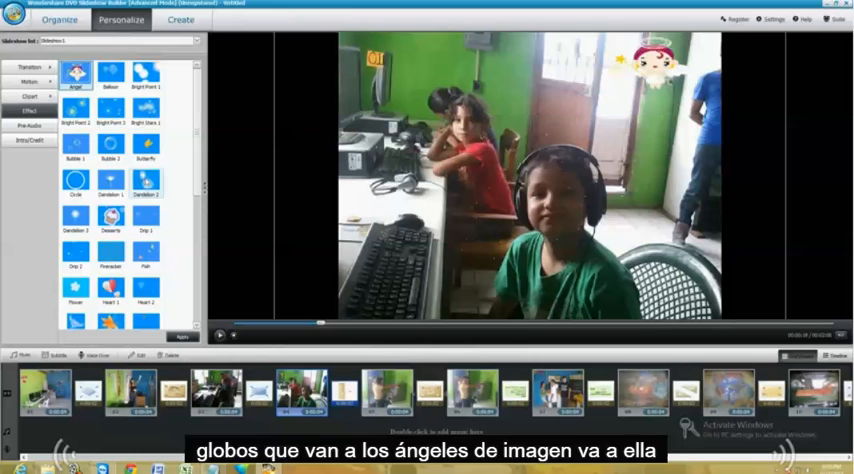
{"action": "left_click", "coordinate": [76, 188]}
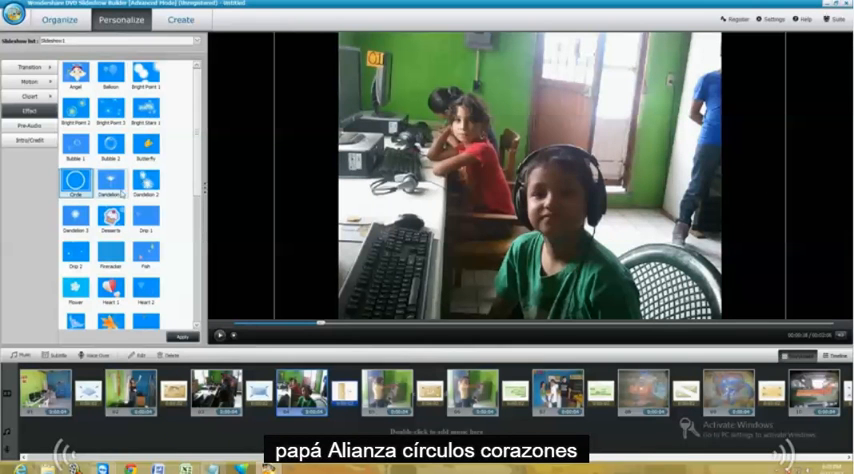
{"action": "left_click", "coordinate": [110, 298]}
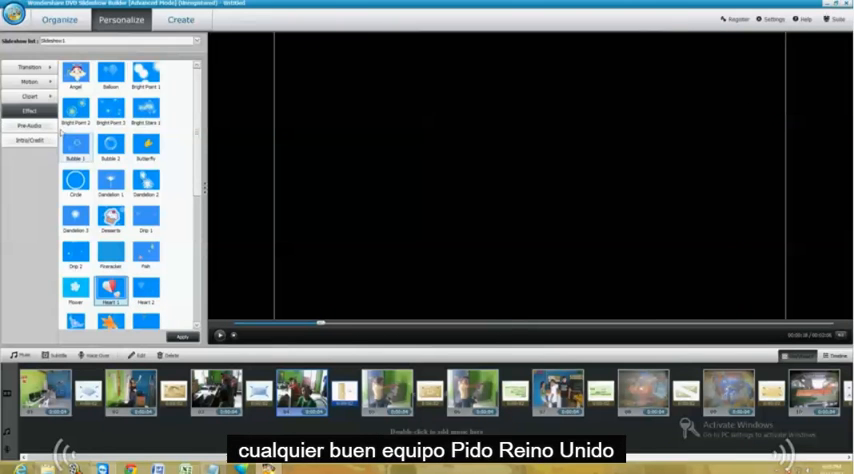
Preview a background music track and choose a sound effect for the slideshow.
{"action": "left_click", "coordinate": [30, 124]}
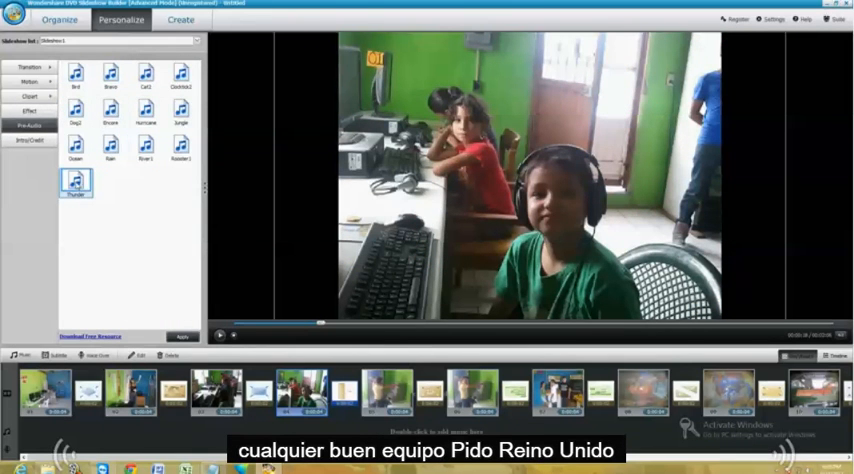
{"action": "mouse_move", "coordinate": [76, 184]}
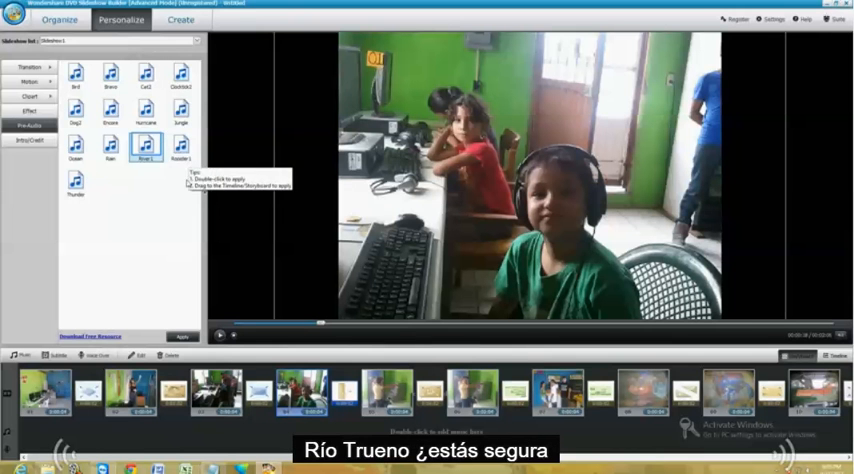
{"action": "left_click", "coordinate": [180, 150]}
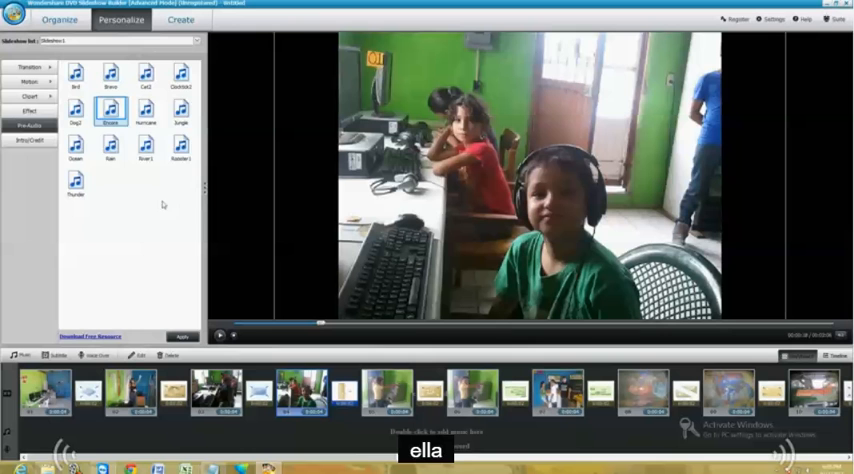
{"action": "left_click", "coordinate": [110, 72]}
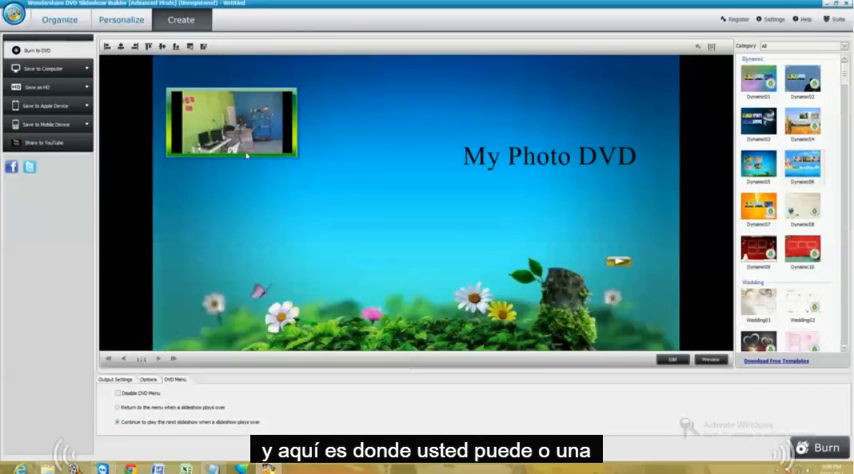
{"action": "left_click", "coordinate": [44, 68]}
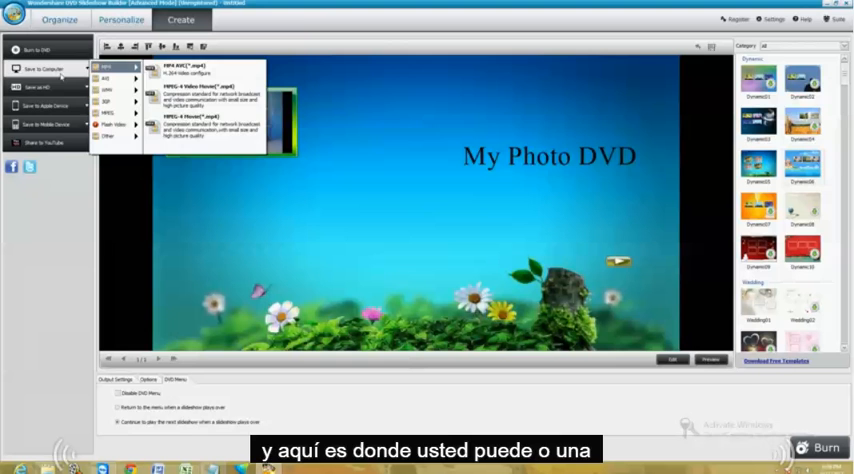
{"action": "left_click", "coordinate": [42, 104]}
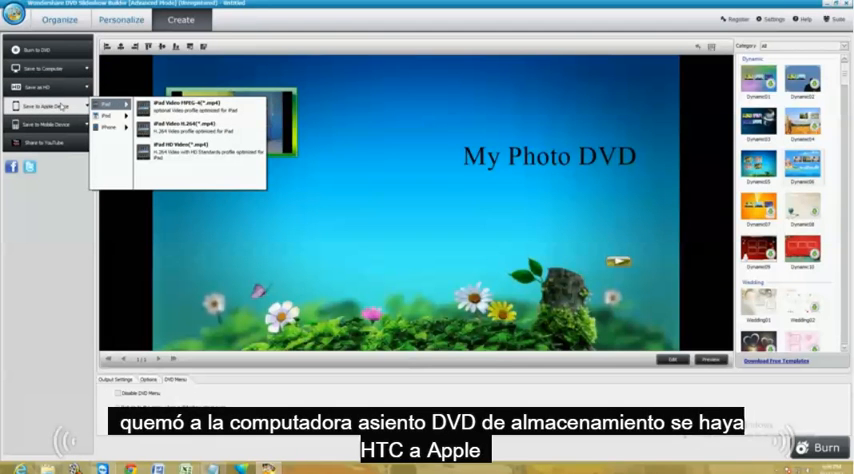
{"action": "left_click", "coordinate": [48, 124]}
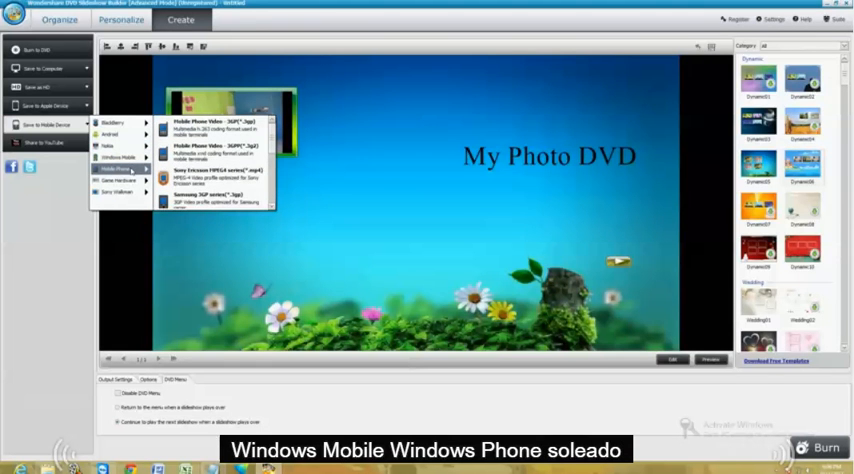
{"action": "mouse_move", "coordinate": [112, 192]}
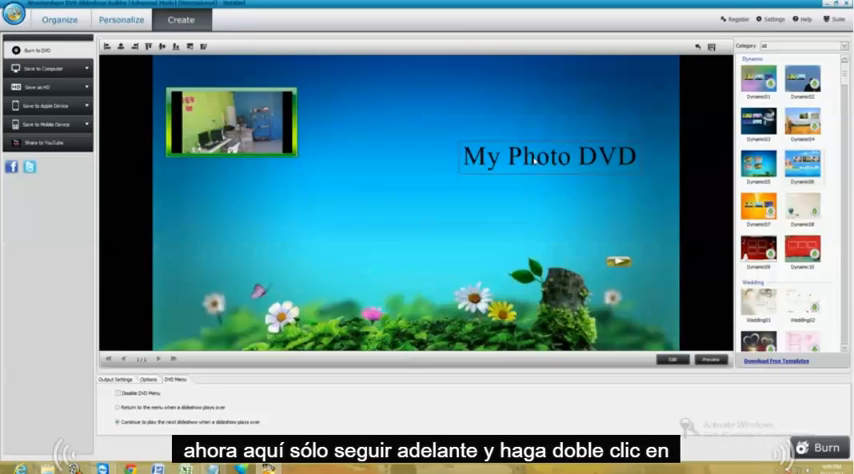
Replace the 'My Photo DVD' menu title with 'test' in the Edit DVD Menu dialog.
{"action": "double_click", "coordinate": [548, 156]}
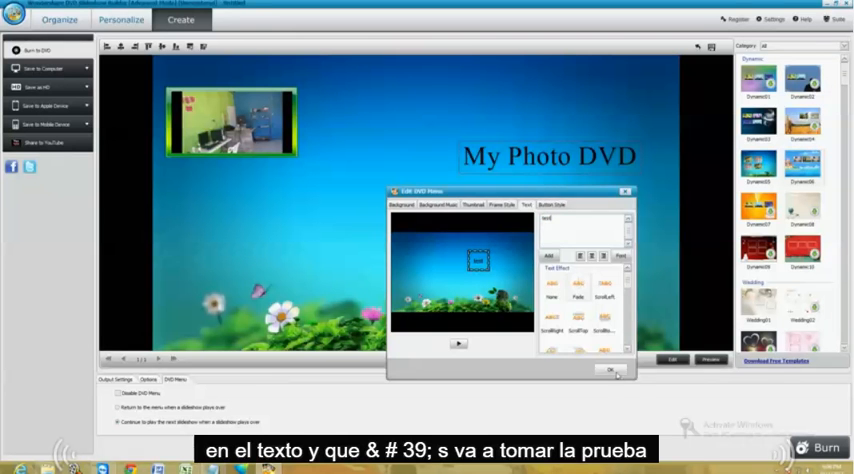
{"action": "left_click", "coordinate": [608, 368]}
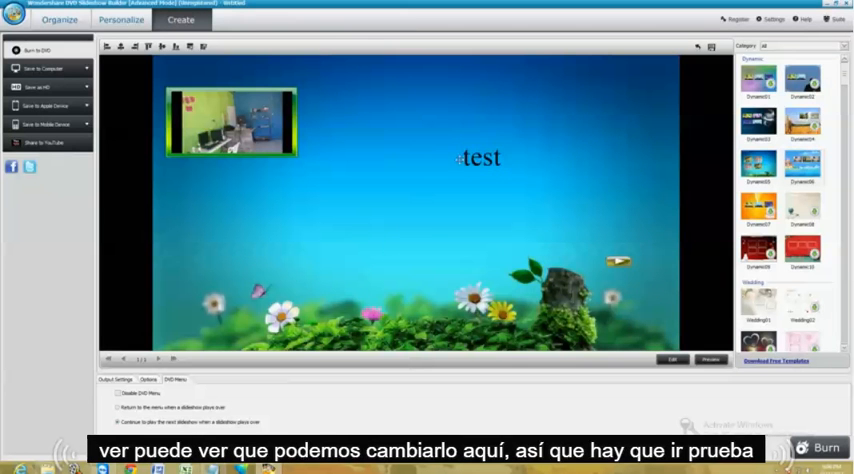
{"action": "left_click", "coordinate": [758, 164]}
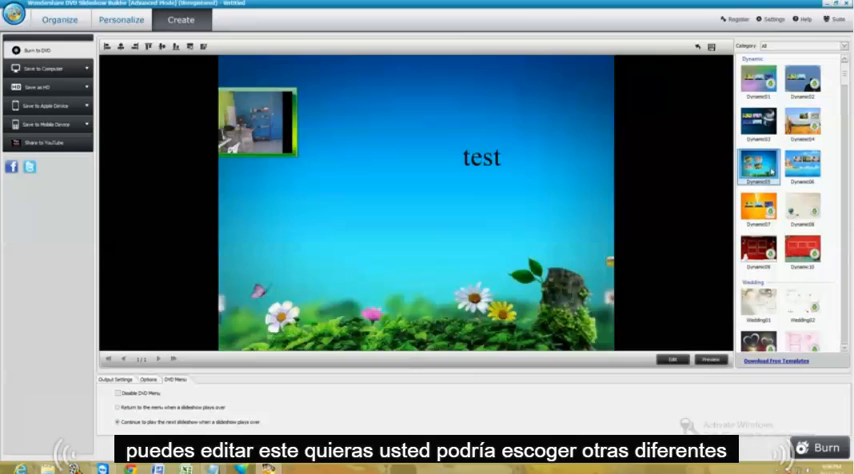
Try the castle menu template, then apply the gold Bride & Groom wedding template.
{"action": "double_click", "coordinate": [800, 168]}
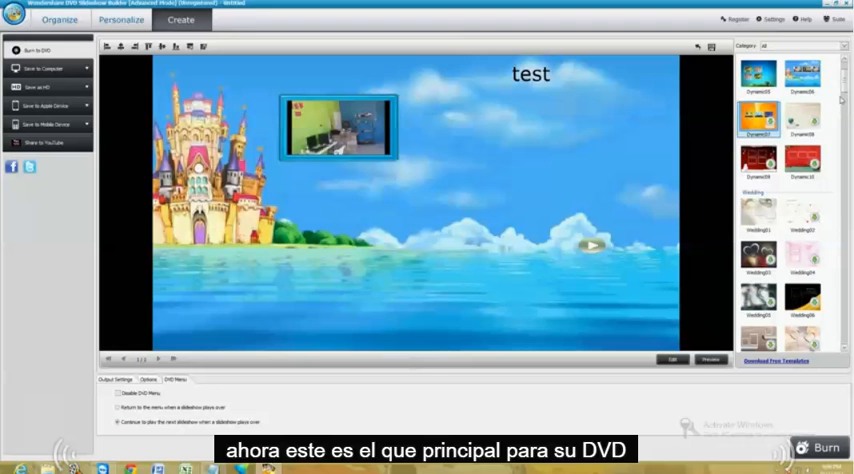
{"action": "left_click", "coordinate": [756, 160]}
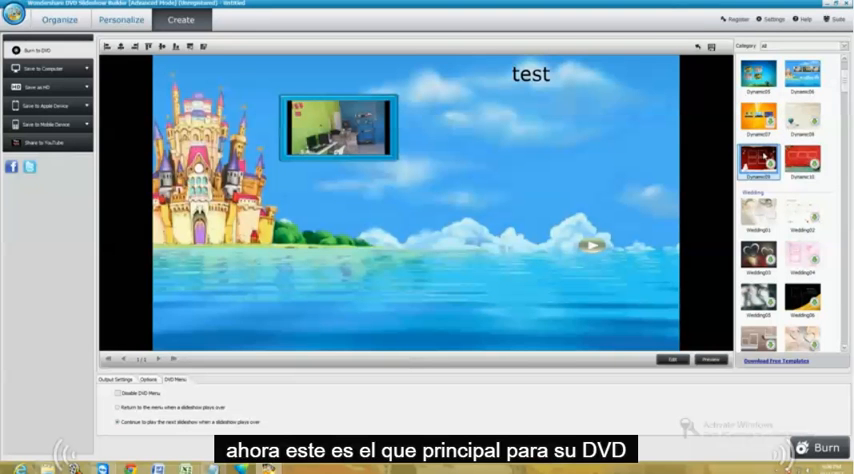
{"action": "left_click", "coordinate": [758, 258]}
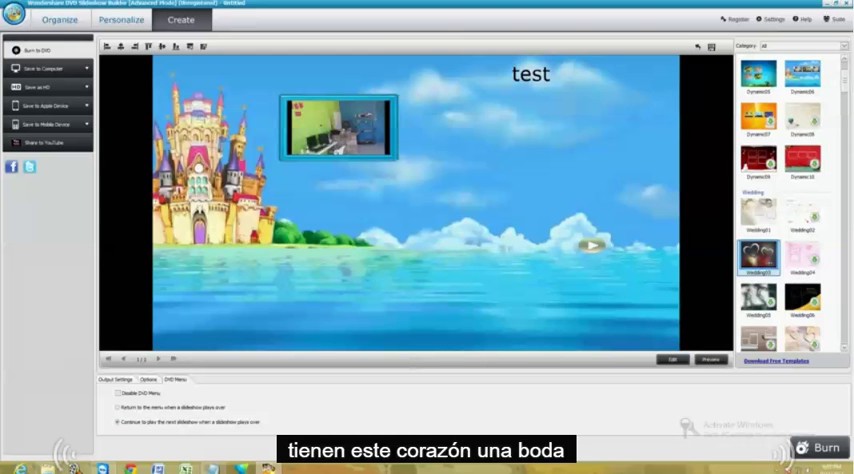
{"action": "left_click", "coordinate": [756, 126]}
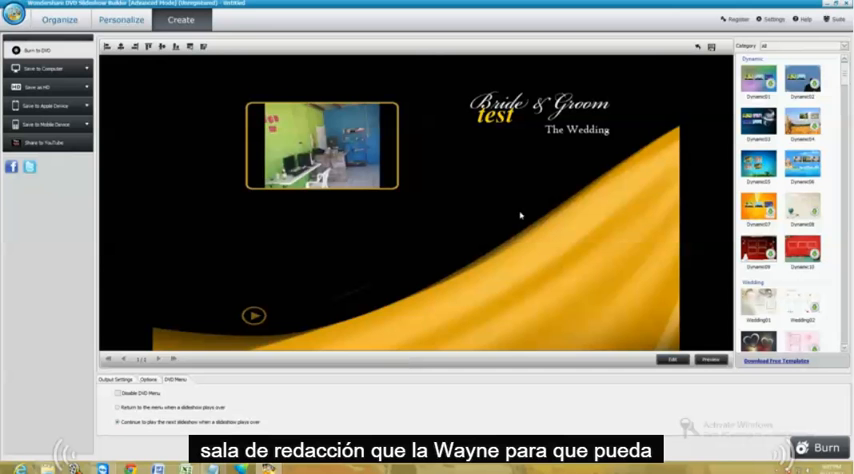
{"action": "mouse_move", "coordinate": [800, 124]}
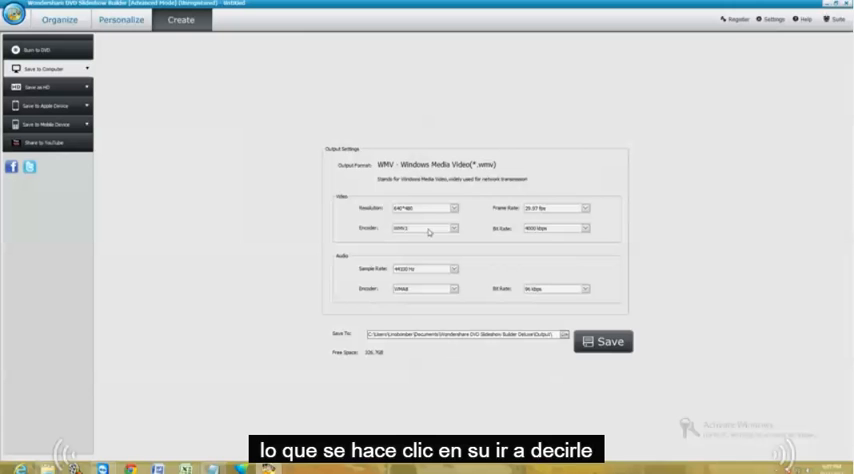
{"action": "mouse_move", "coordinate": [484, 344]}
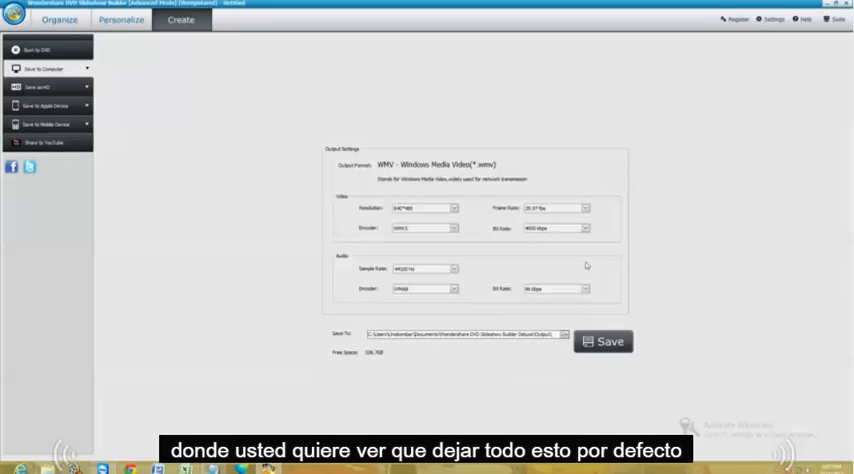
{"action": "mouse_move", "coordinate": [418, 300]}
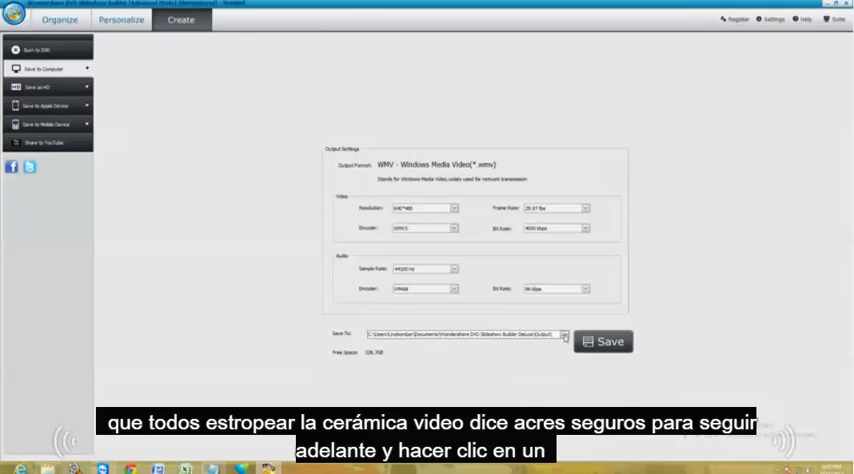
Choose the Desktop as the WMV export's Save To folder.
{"action": "left_click", "coordinate": [564, 334]}
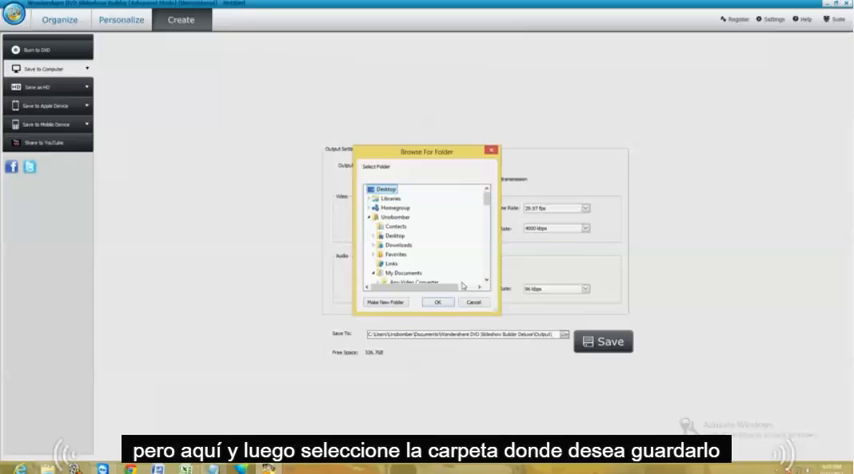
{"action": "left_click", "coordinate": [438, 300]}
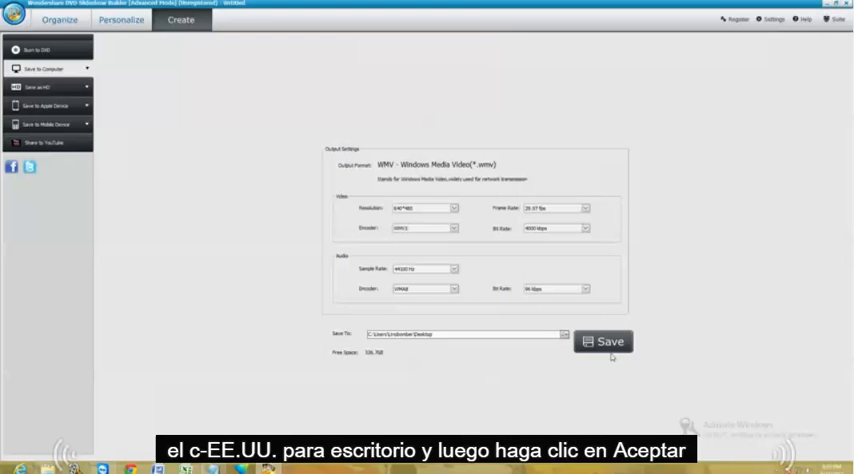
{"action": "left_click", "coordinate": [604, 340]}
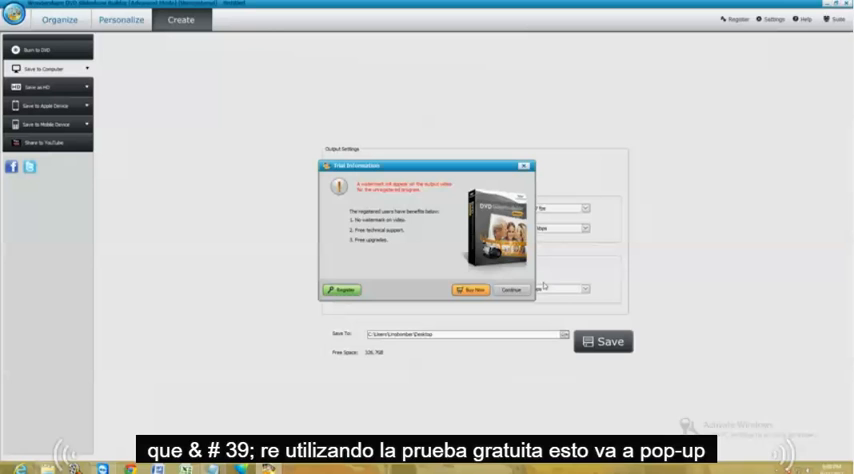
Continue past the trial notice and start creating the video with project name 'test'.
{"action": "left_click", "coordinate": [508, 290]}
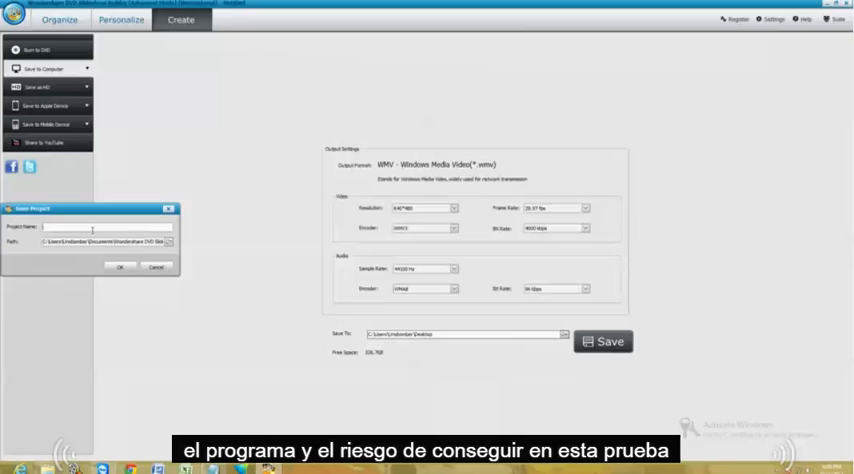
{"action": "type", "text": "test"}
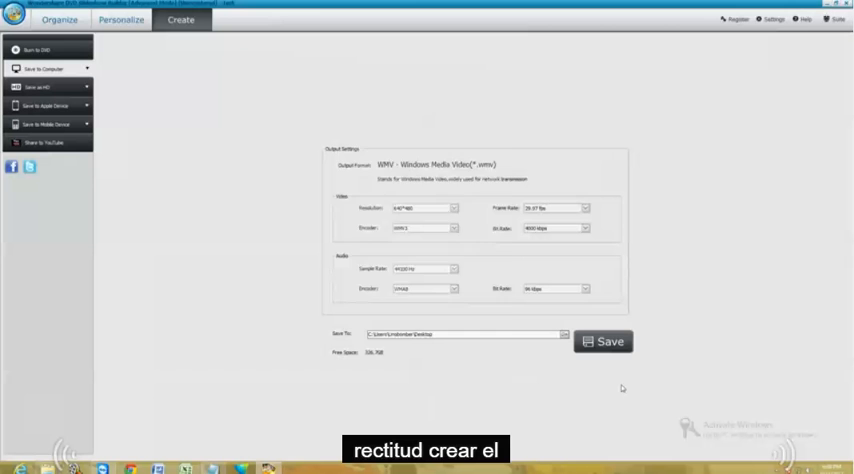
{"action": "left_click", "coordinate": [604, 340]}
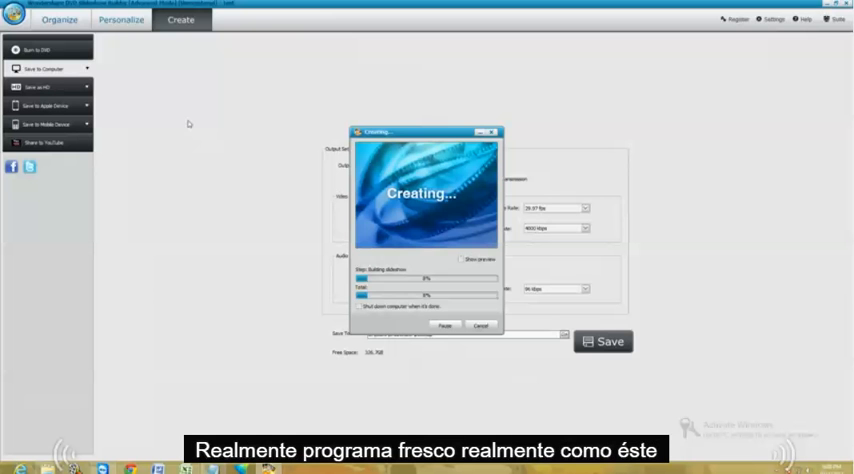
{"action": "mouse_move", "coordinate": [234, 128]}
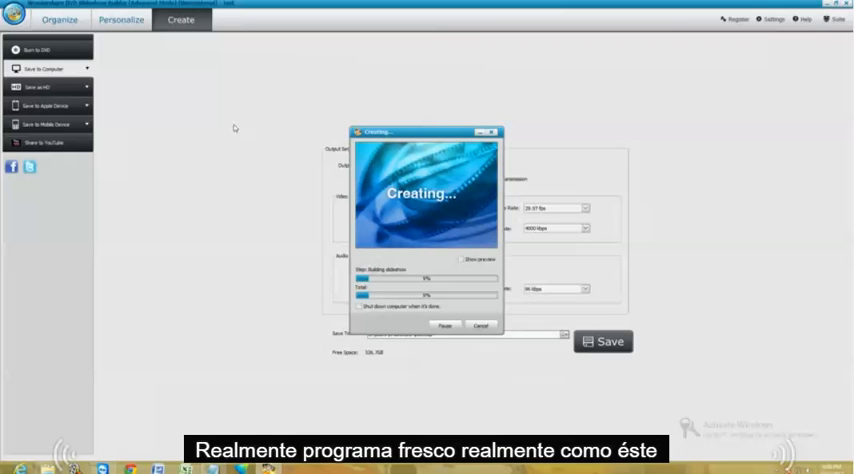